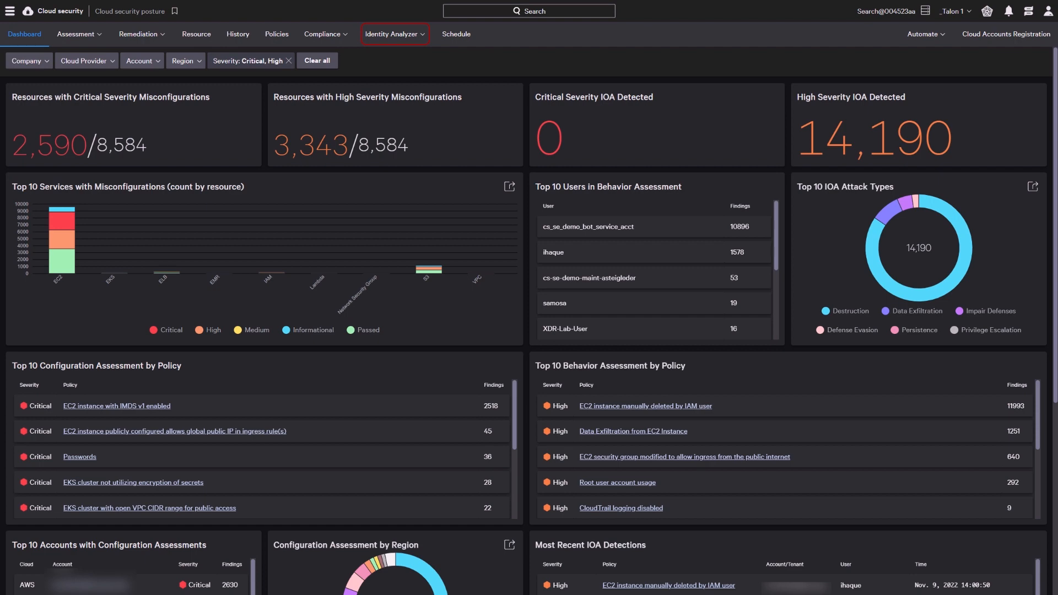
Open the Policies page listing AWS IAM policies with compliance, severity and category details.
click(276, 33)
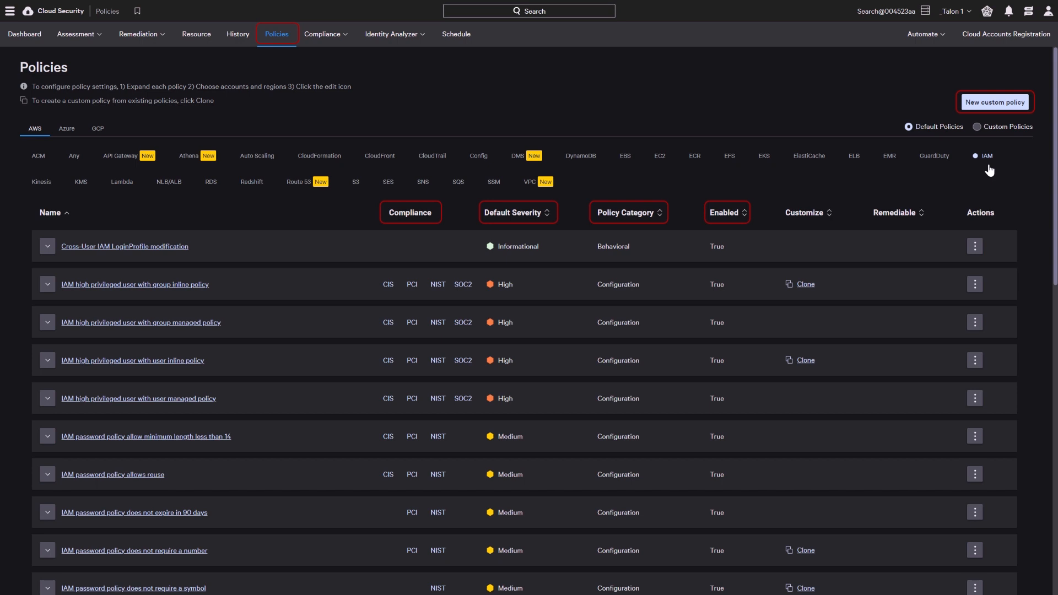
mouse_move(633, 292)
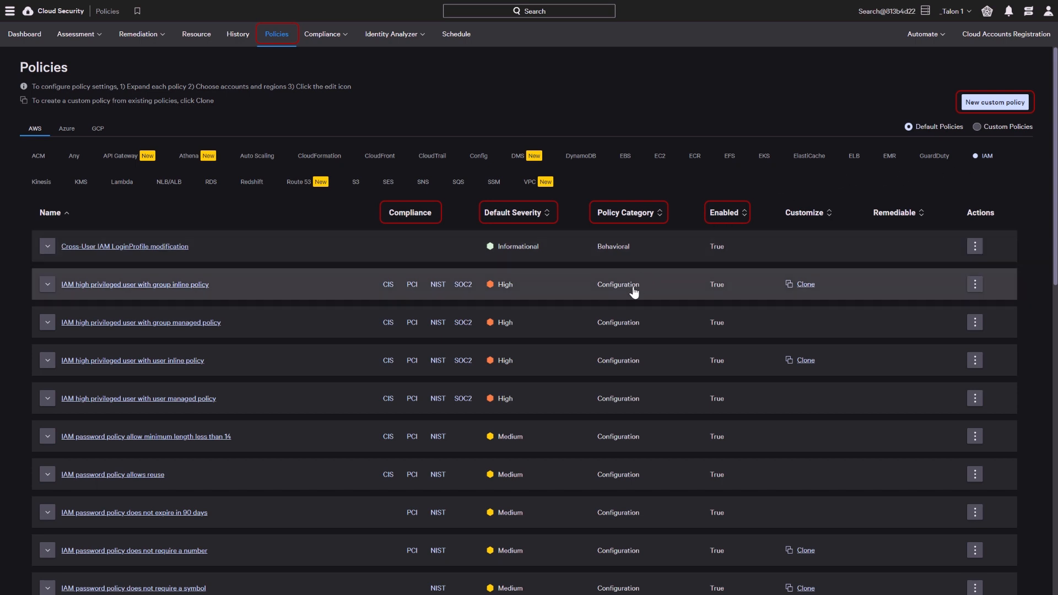
mouse_move(622, 250)
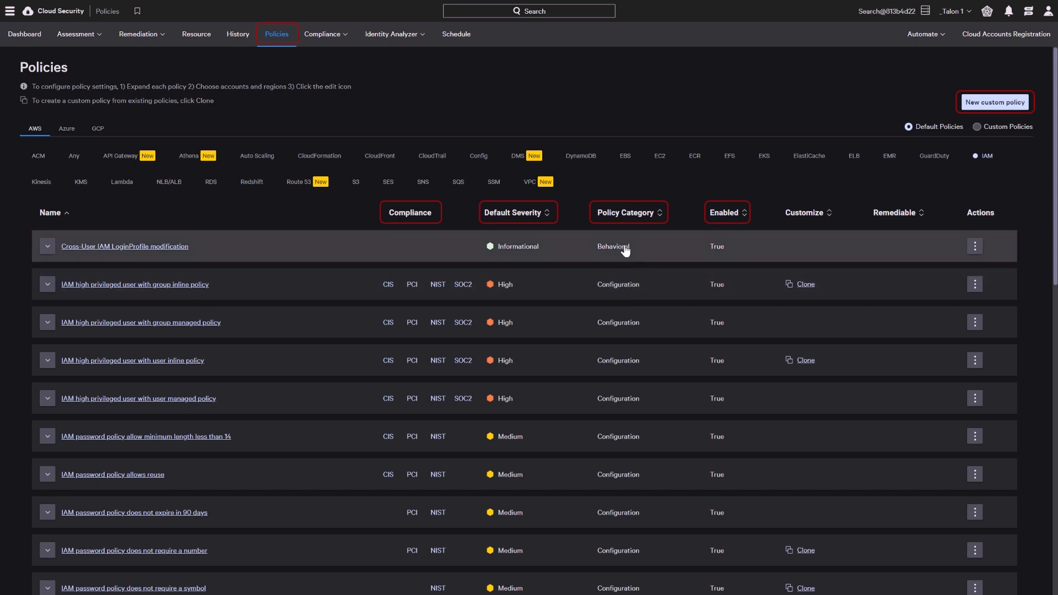
Open the Cross-User IAM LoginProfile modification policy's details, including its MITRE ATT&CK tactic.
click(125, 245)
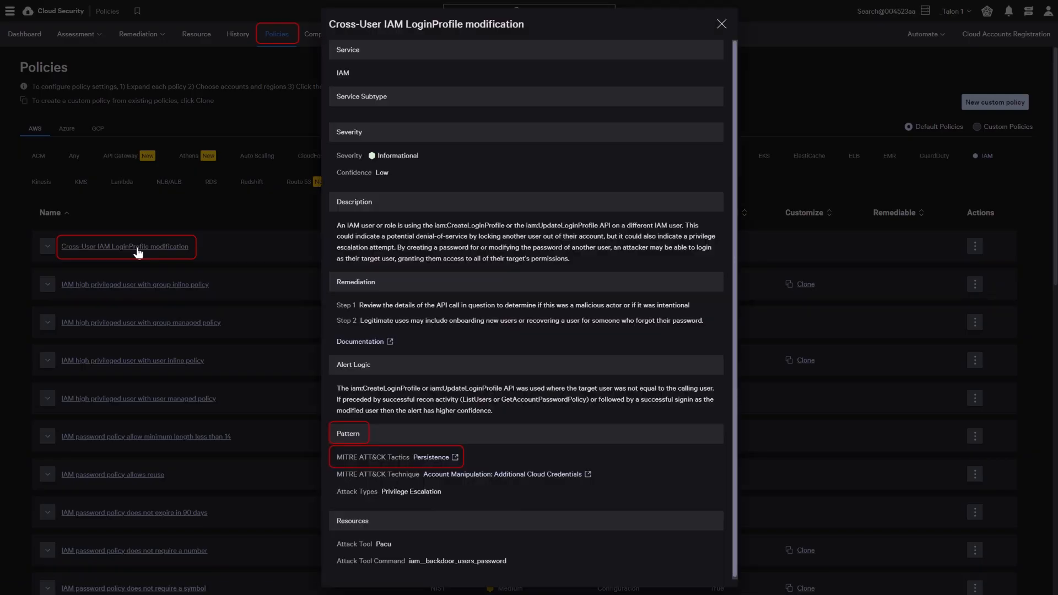
mouse_move(392, 449)
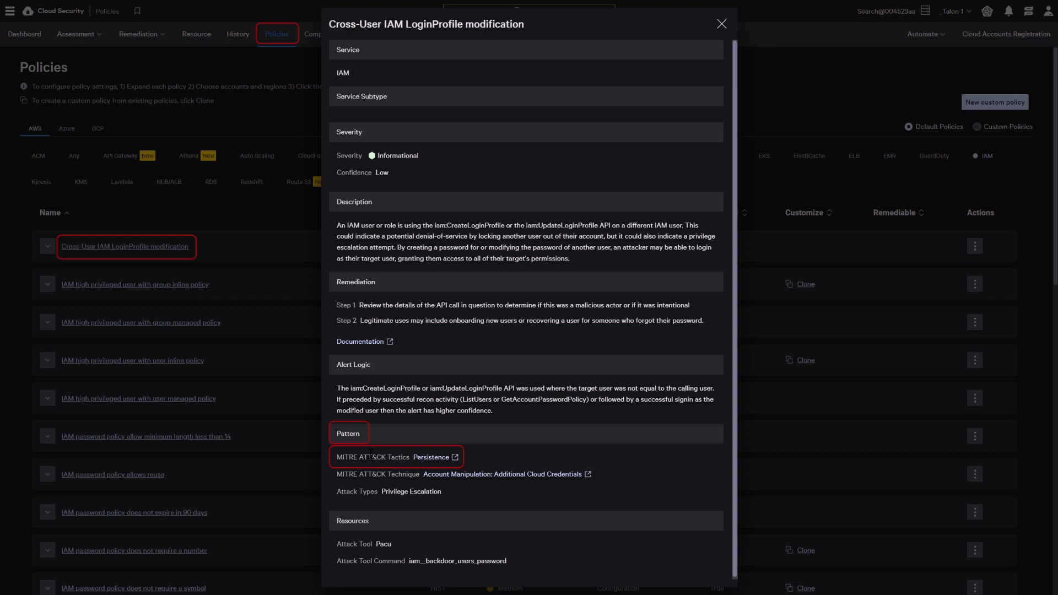
mouse_move(478, 469)
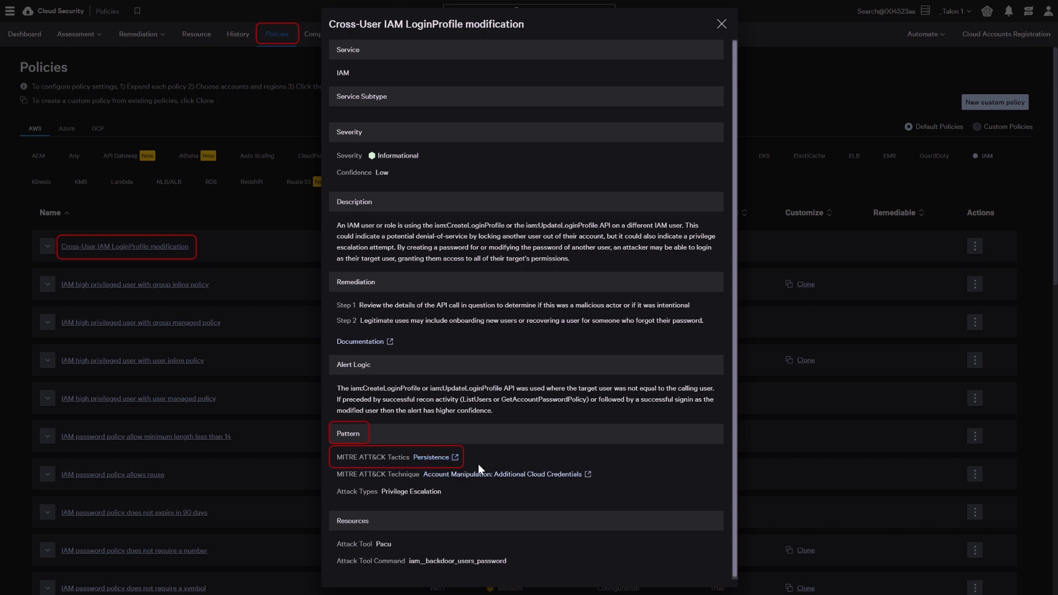
mouse_move(532, 400)
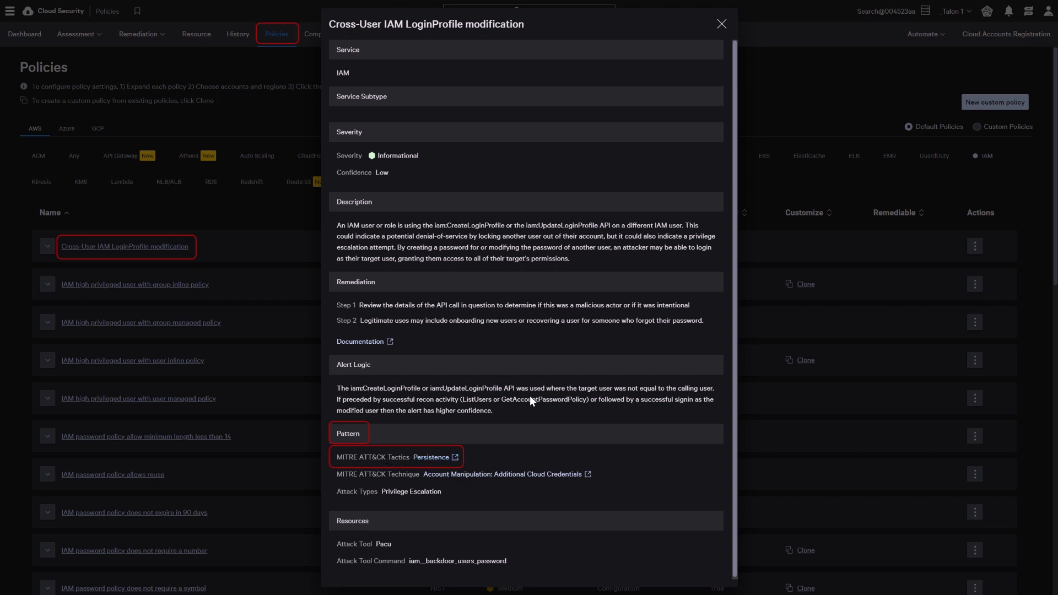
Go to Identity Analyzer from the main menu and review its IOA and IOM counts.
click(9, 11)
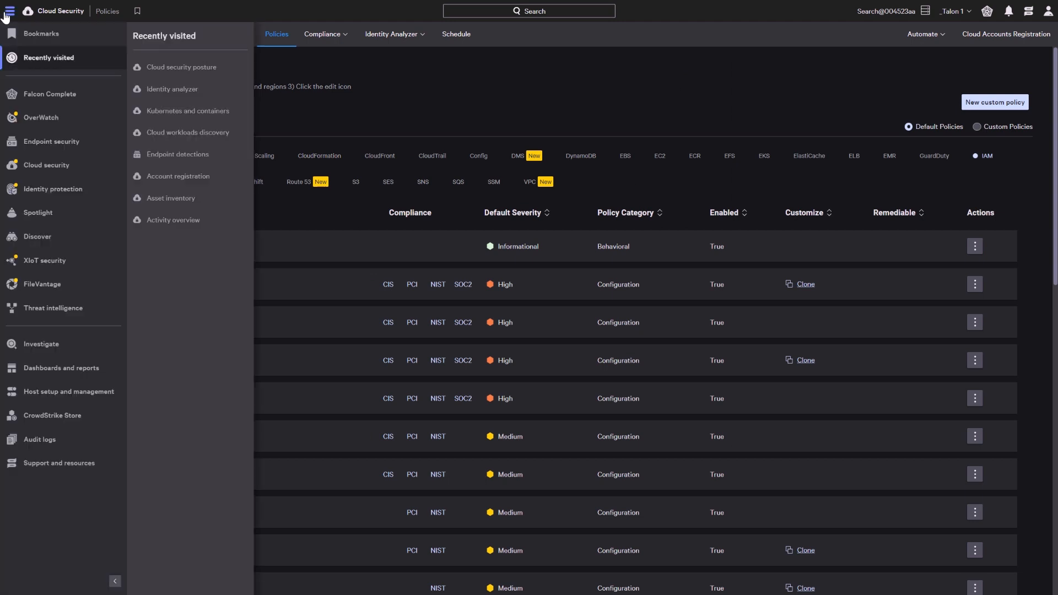
click(171, 88)
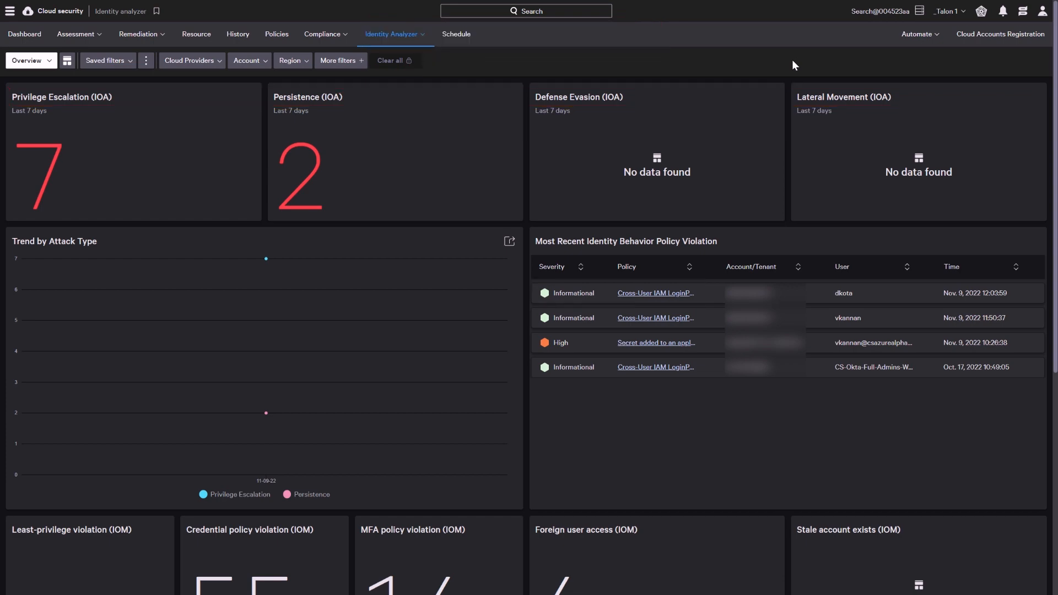
scroll(down, 3)
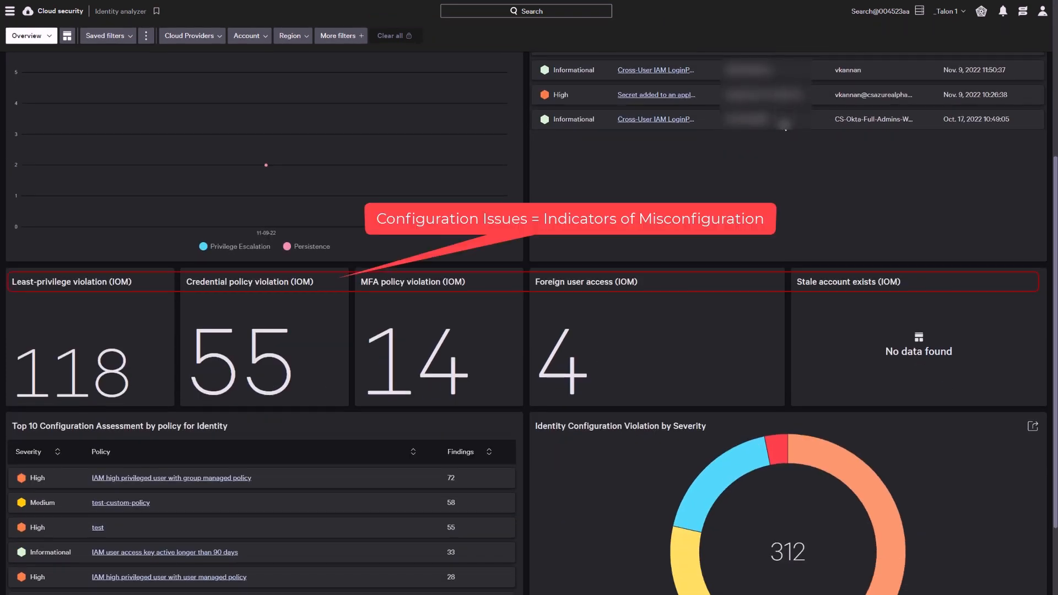
mouse_move(780, 132)
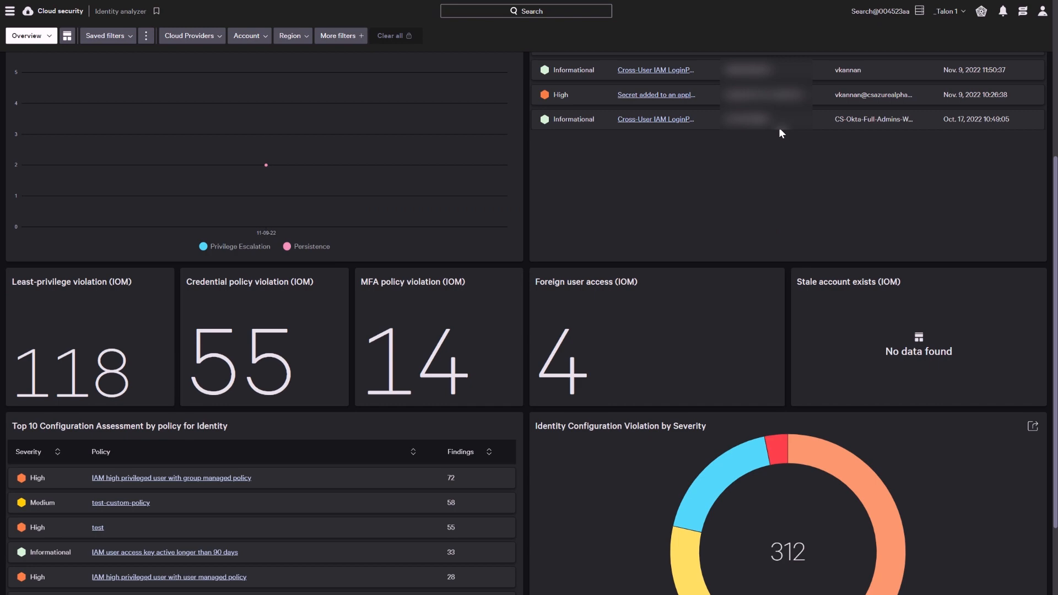
scroll(down, 3)
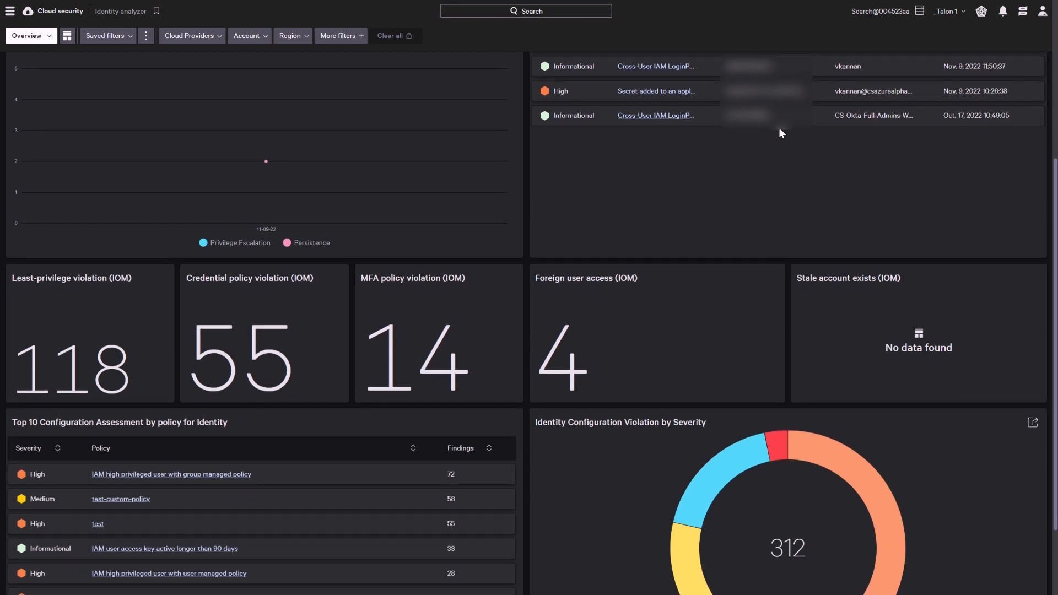
click(394, 34)
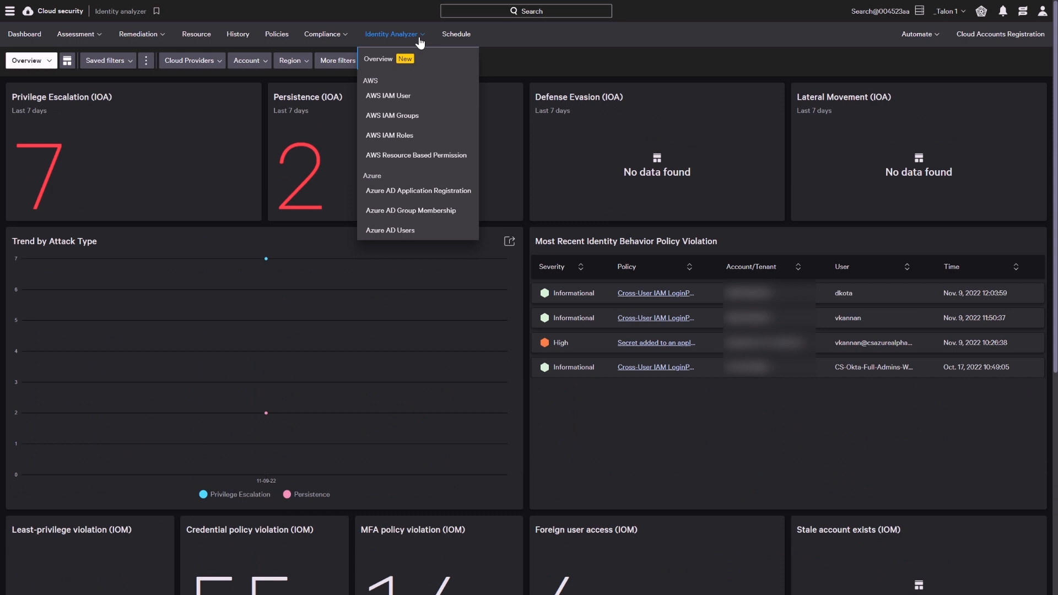
mouse_move(415, 86)
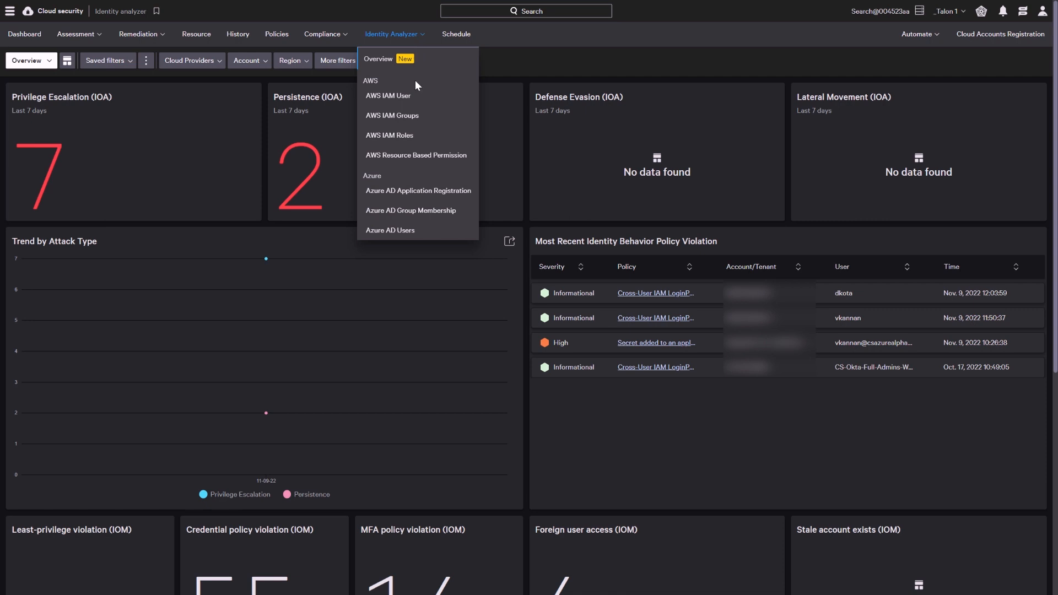
mouse_move(378, 88)
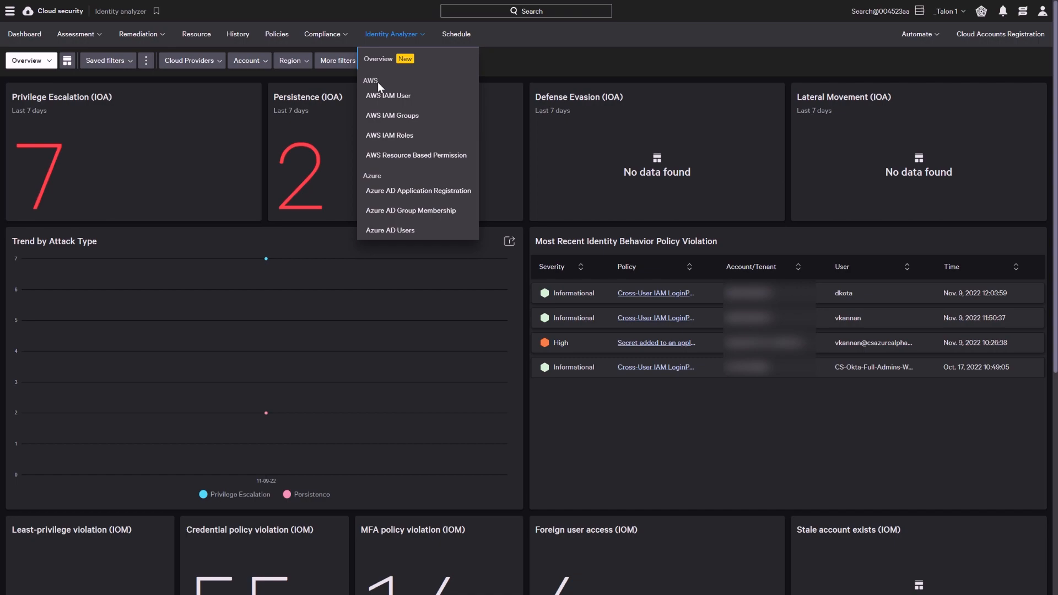
mouse_move(389, 95)
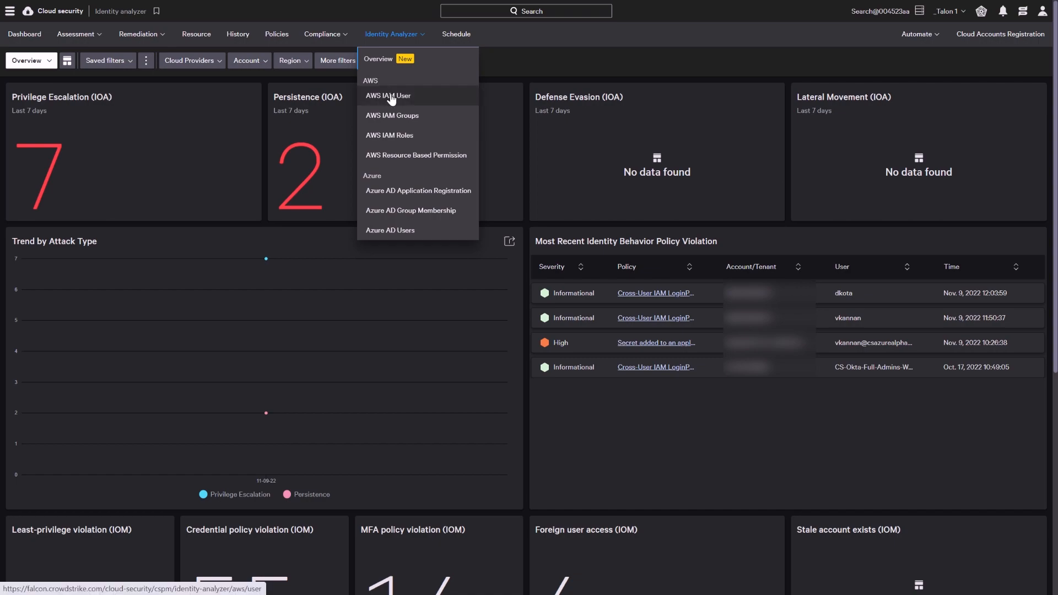
Open the AWS IAM Groups report showing 15 groups with permissions and member counts.
click(388, 95)
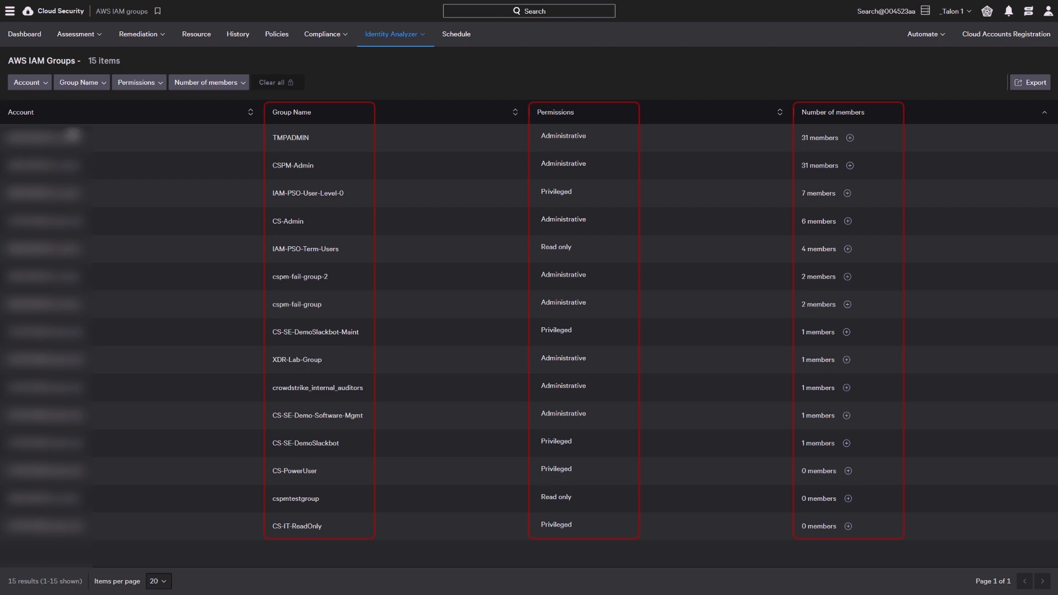
Show the TMPADMIN group's details and its list of 31 members.
click(290, 138)
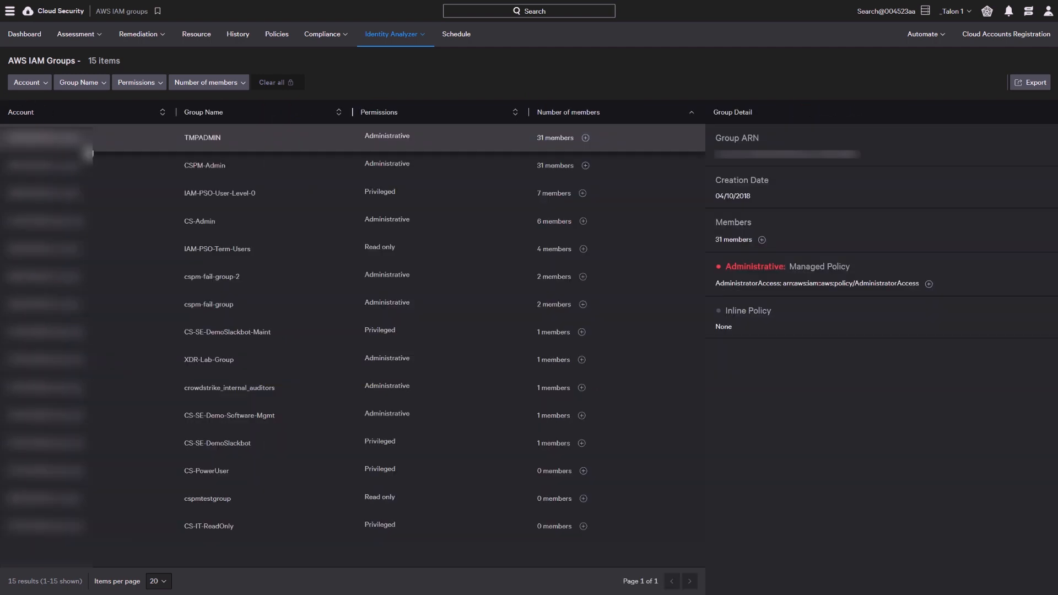
click(761, 240)
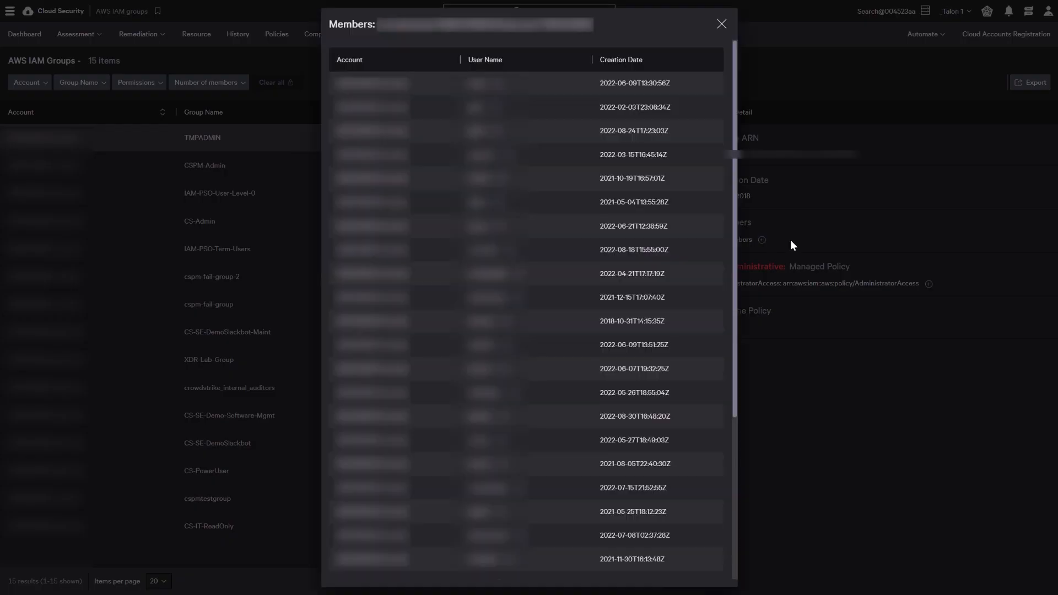
mouse_move(740, 126)
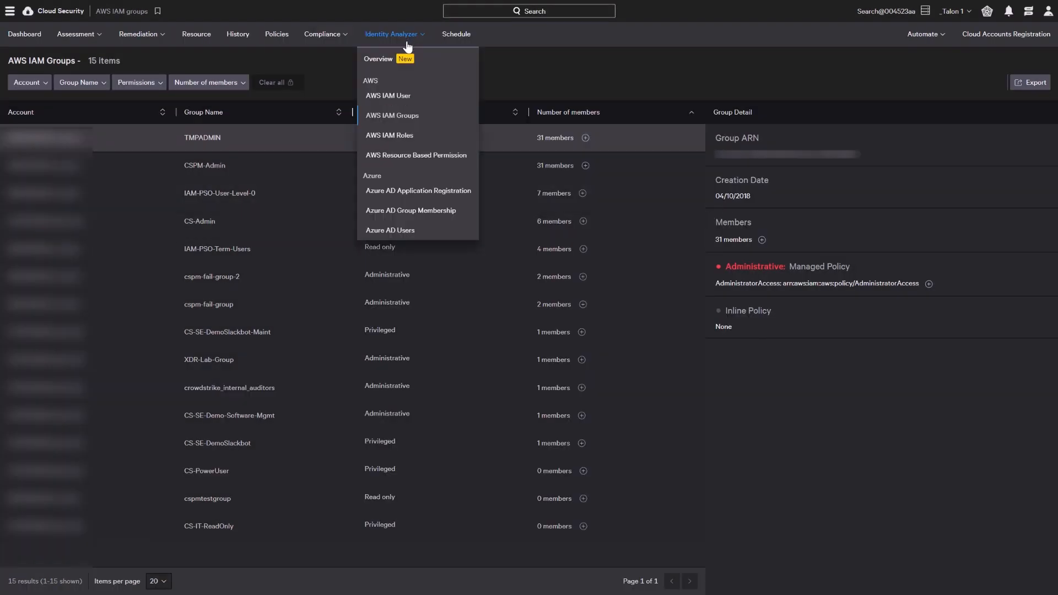
Open the AWS IAM Roles report and review d4k8sNodeInstanceRole's instance profiles.
click(389, 135)
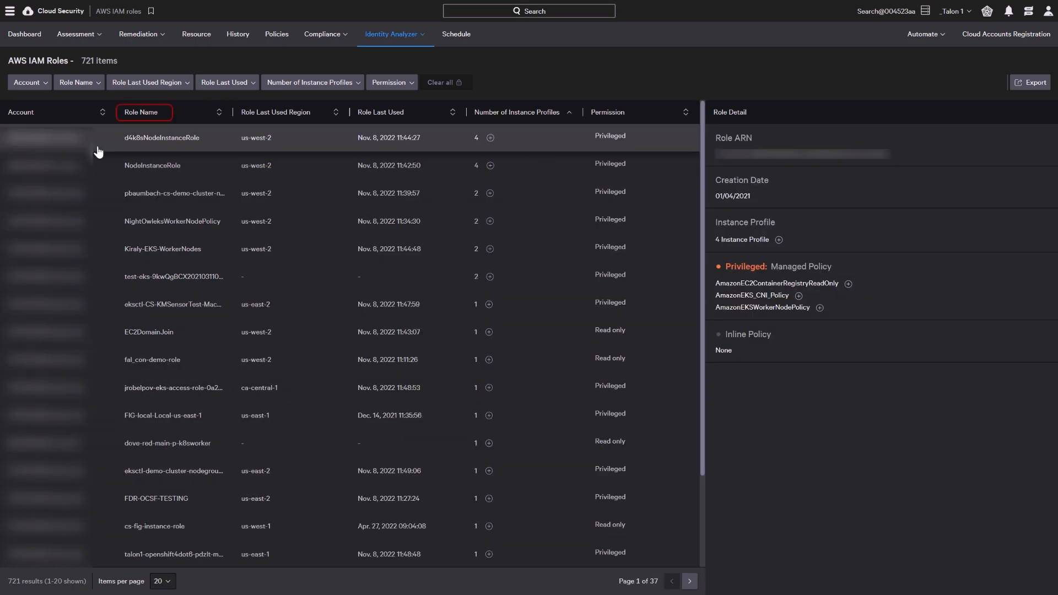
mouse_move(781, 255)
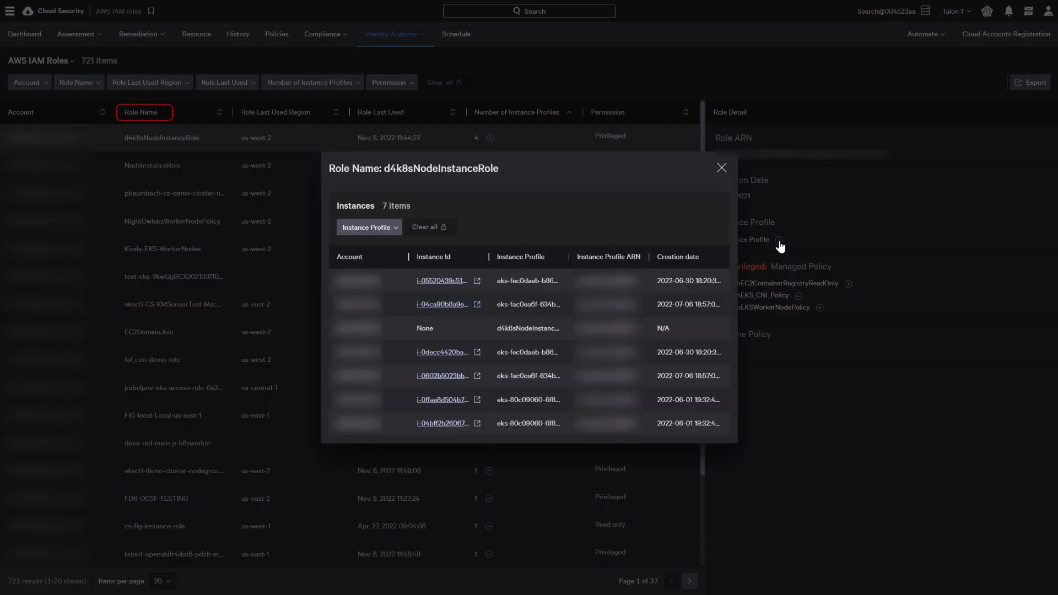
click(720, 167)
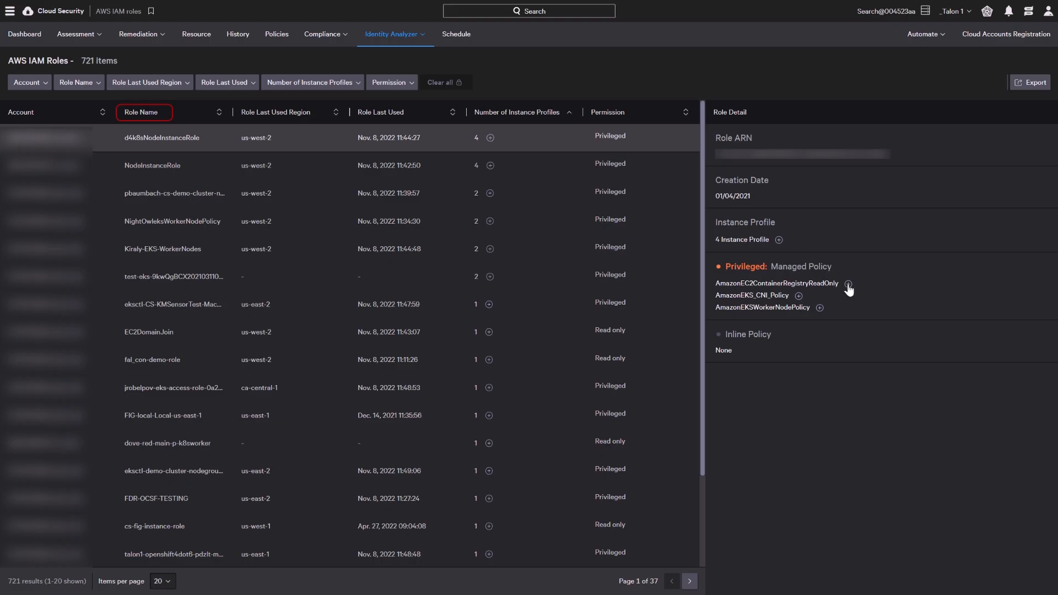
mouse_move(910, 76)
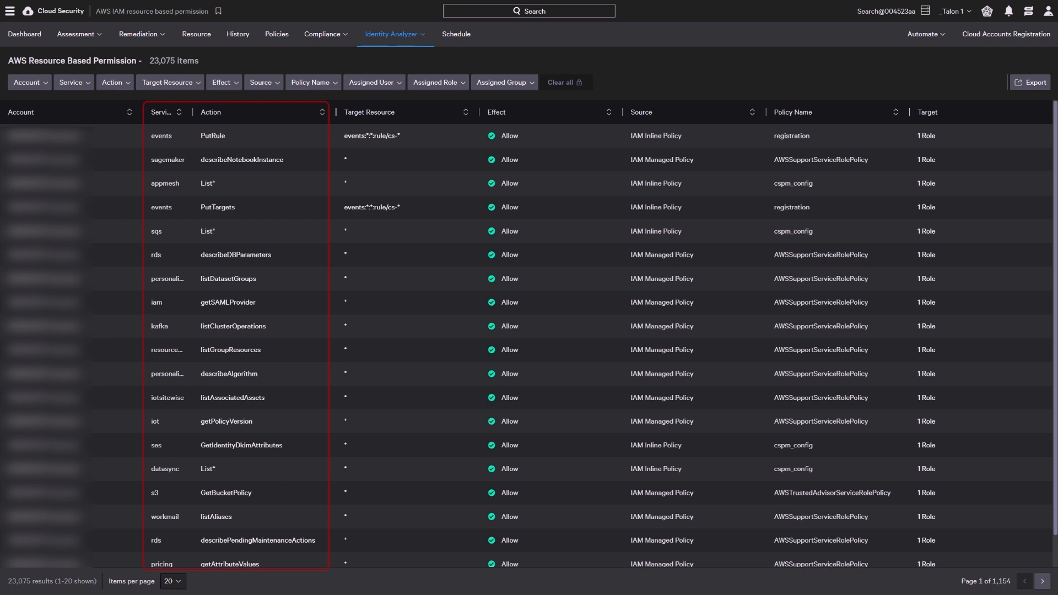
View the 62-user Azure AD Users report, then Azure AD Group Membership with 70 groups.
click(394, 33)
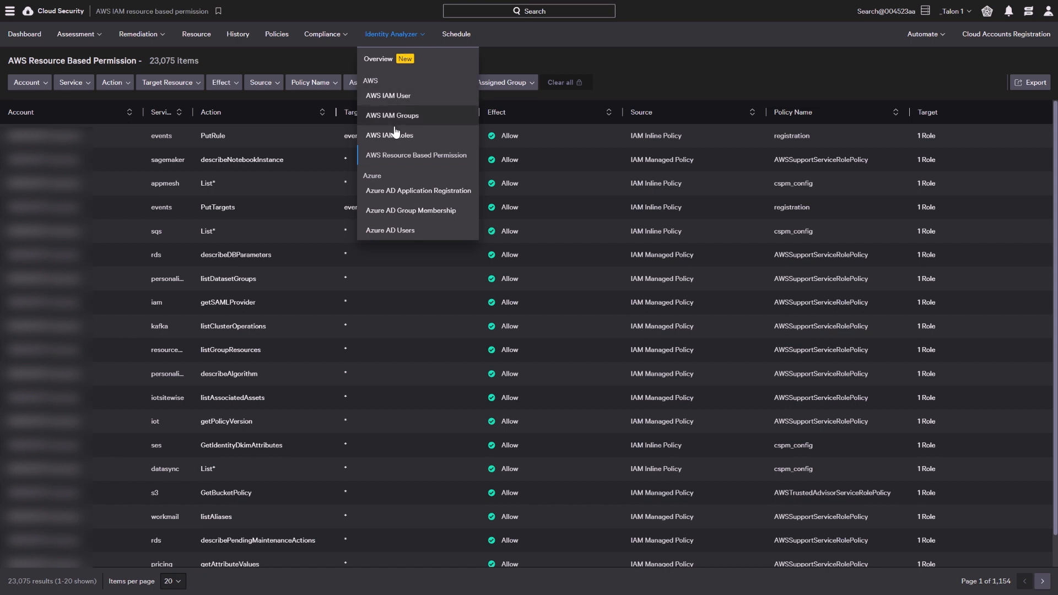
mouse_move(385, 178)
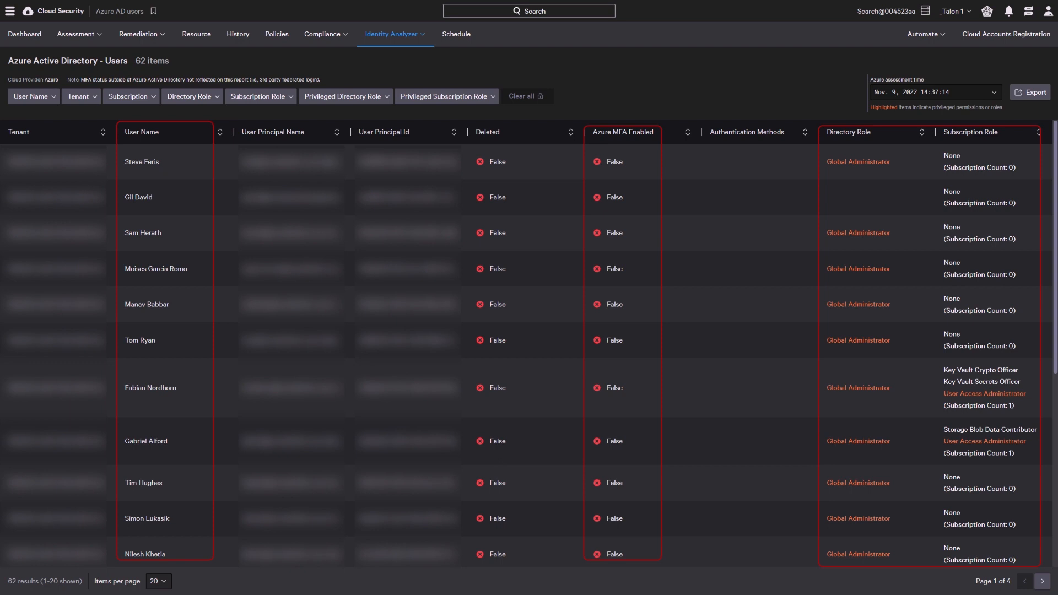
click(393, 33)
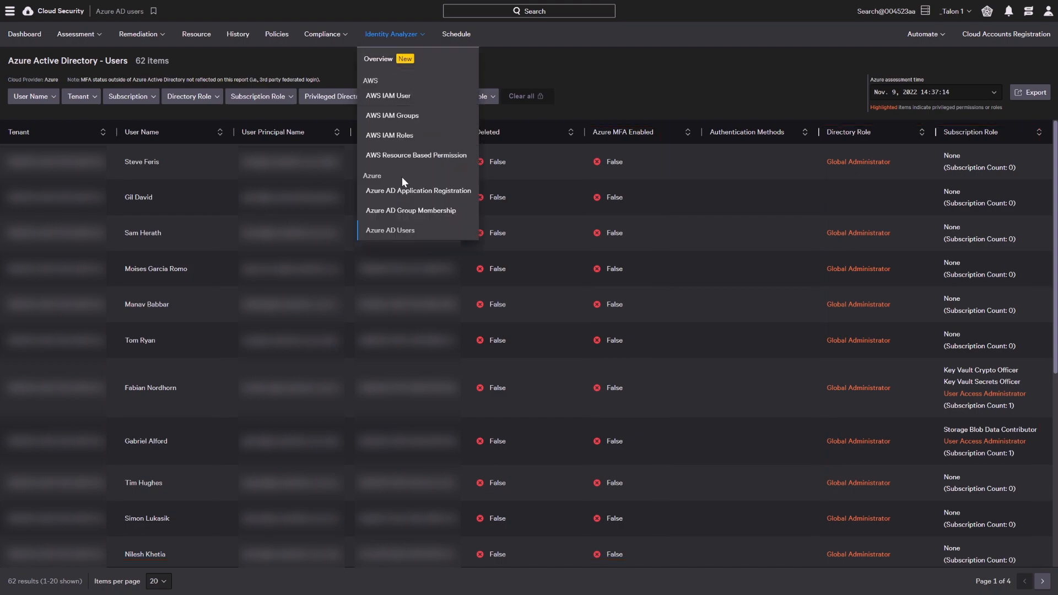
click(410, 210)
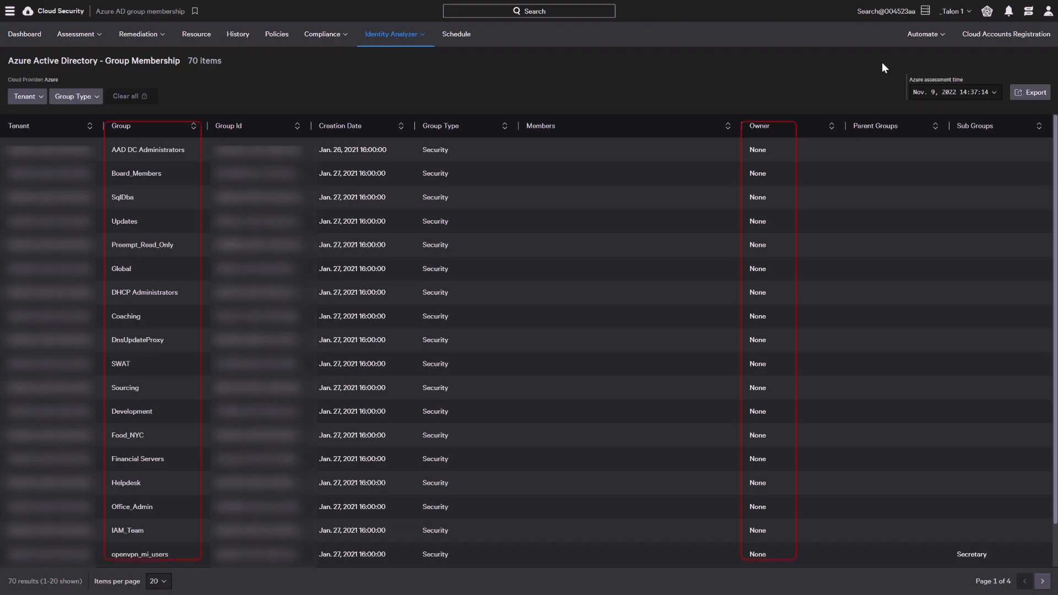
mouse_move(525, 88)
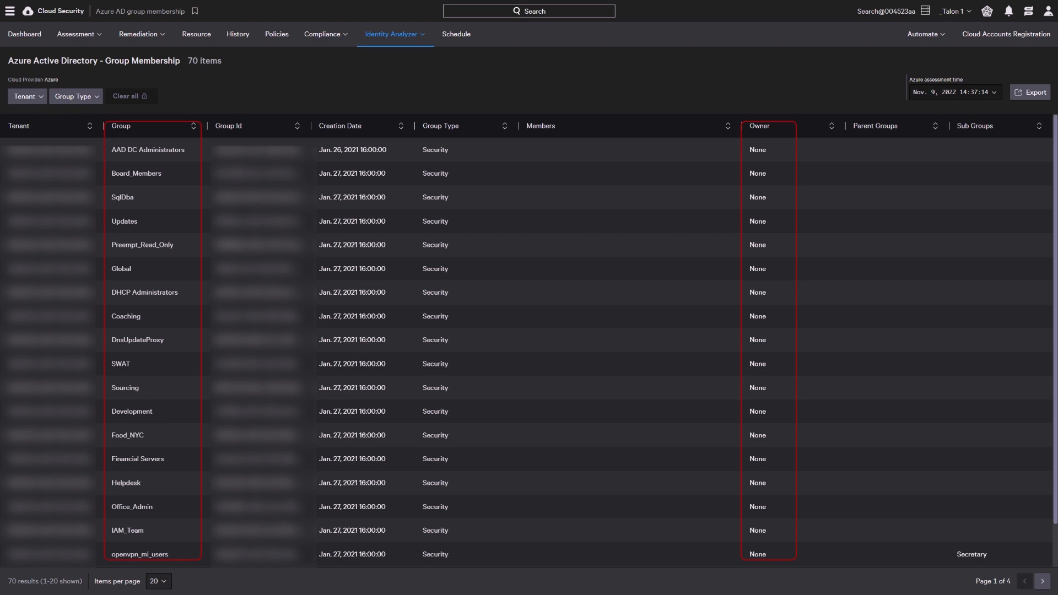
click(394, 33)
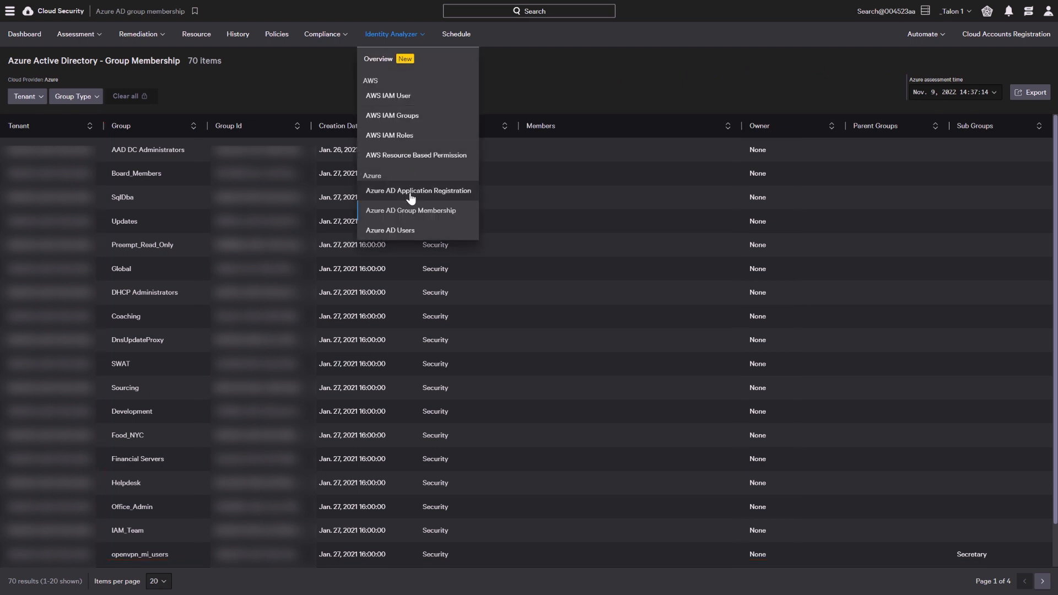
Review Azure AD Application Registration, then show the posture dashboard's misconfiguration and IOA summaries.
click(418, 190)
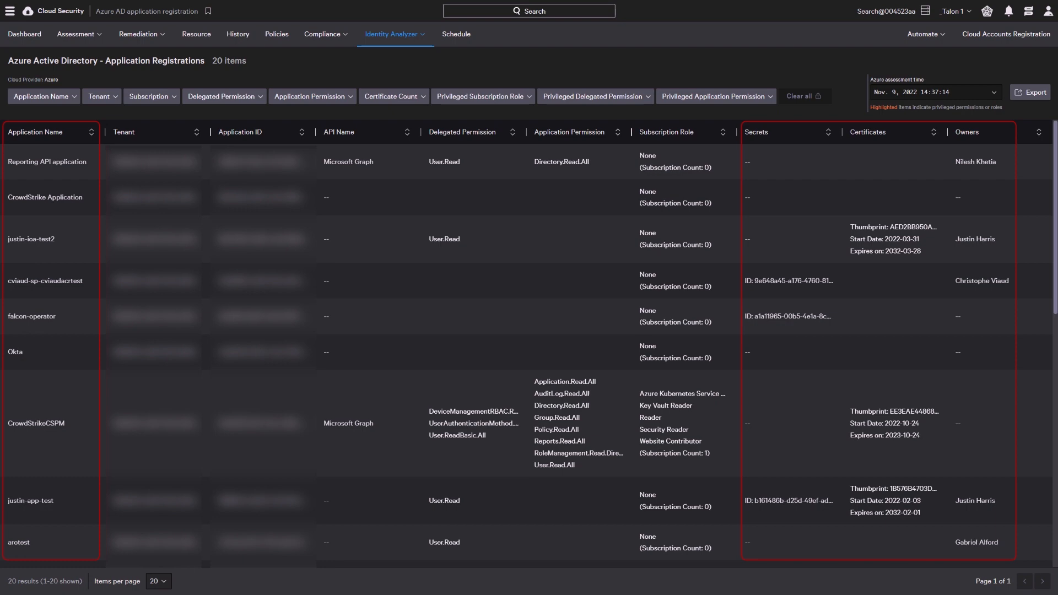
click(24, 34)
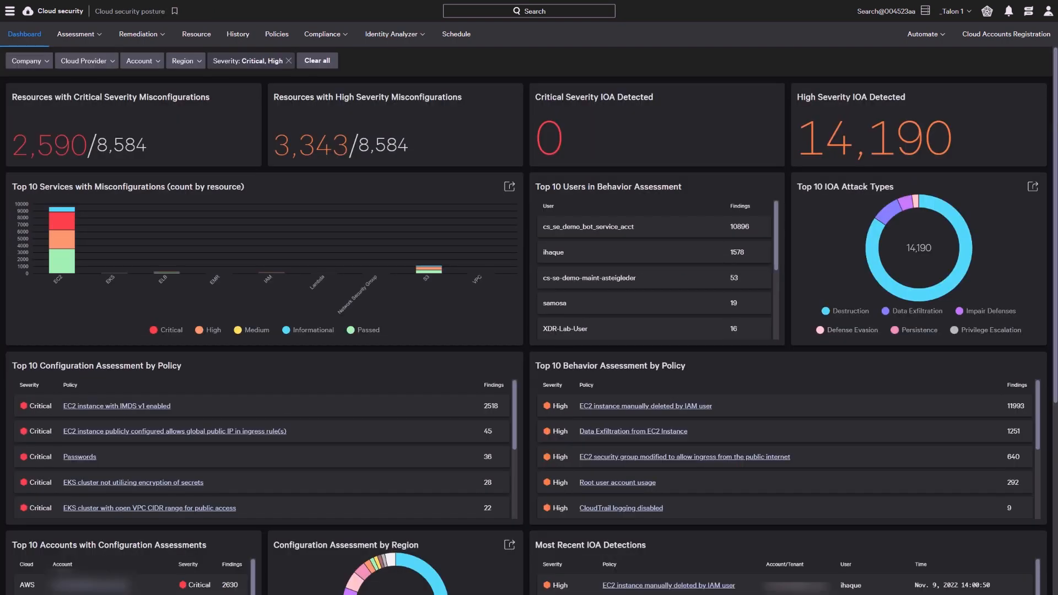